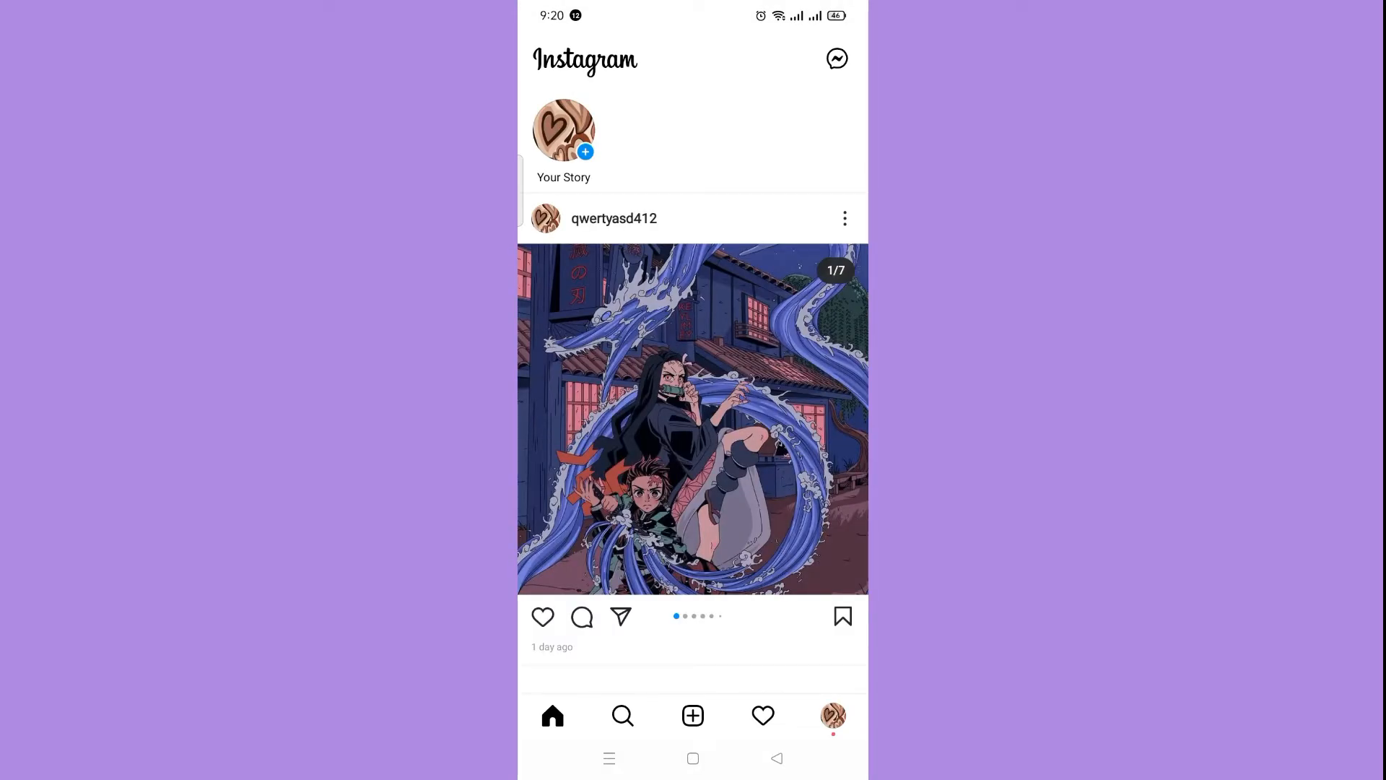
- Go from the home feed to the account's own profile page
click(581, 617)
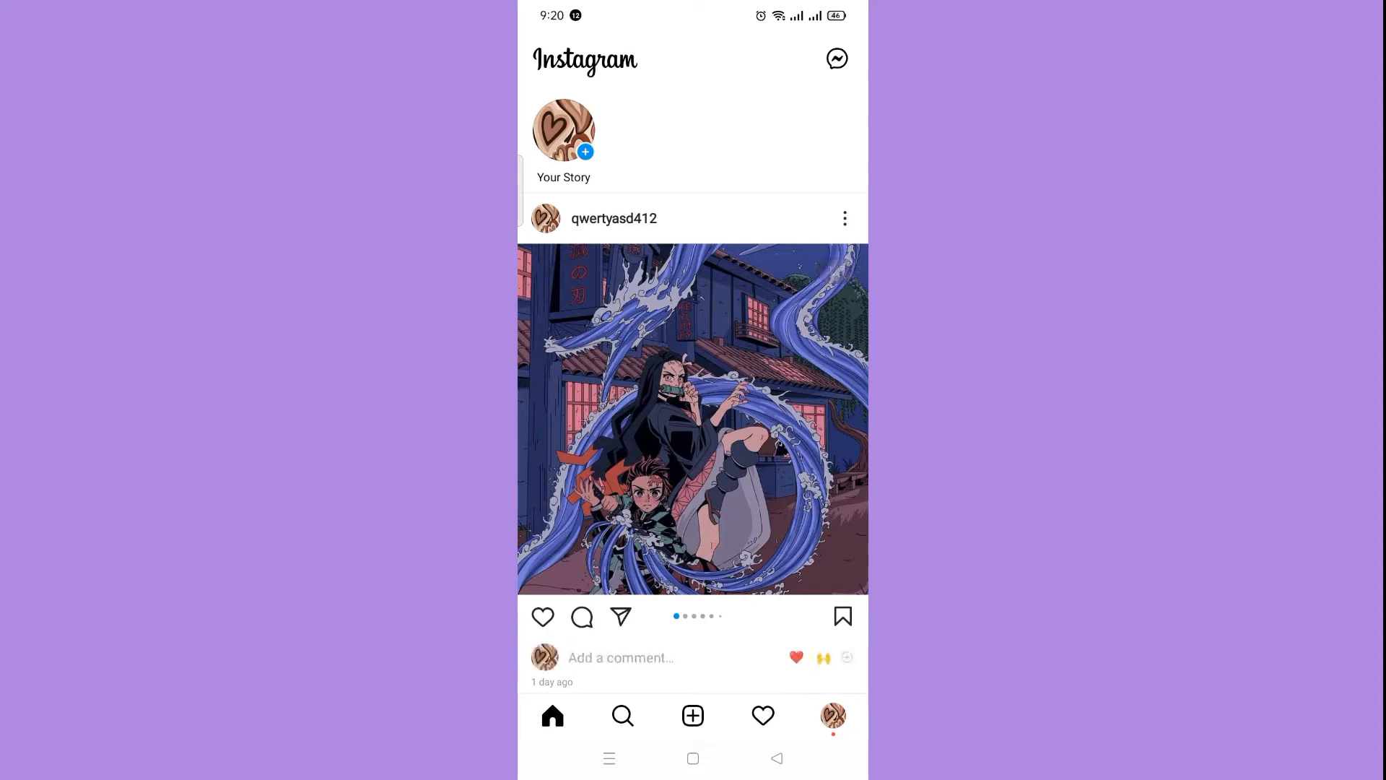
click(832, 715)
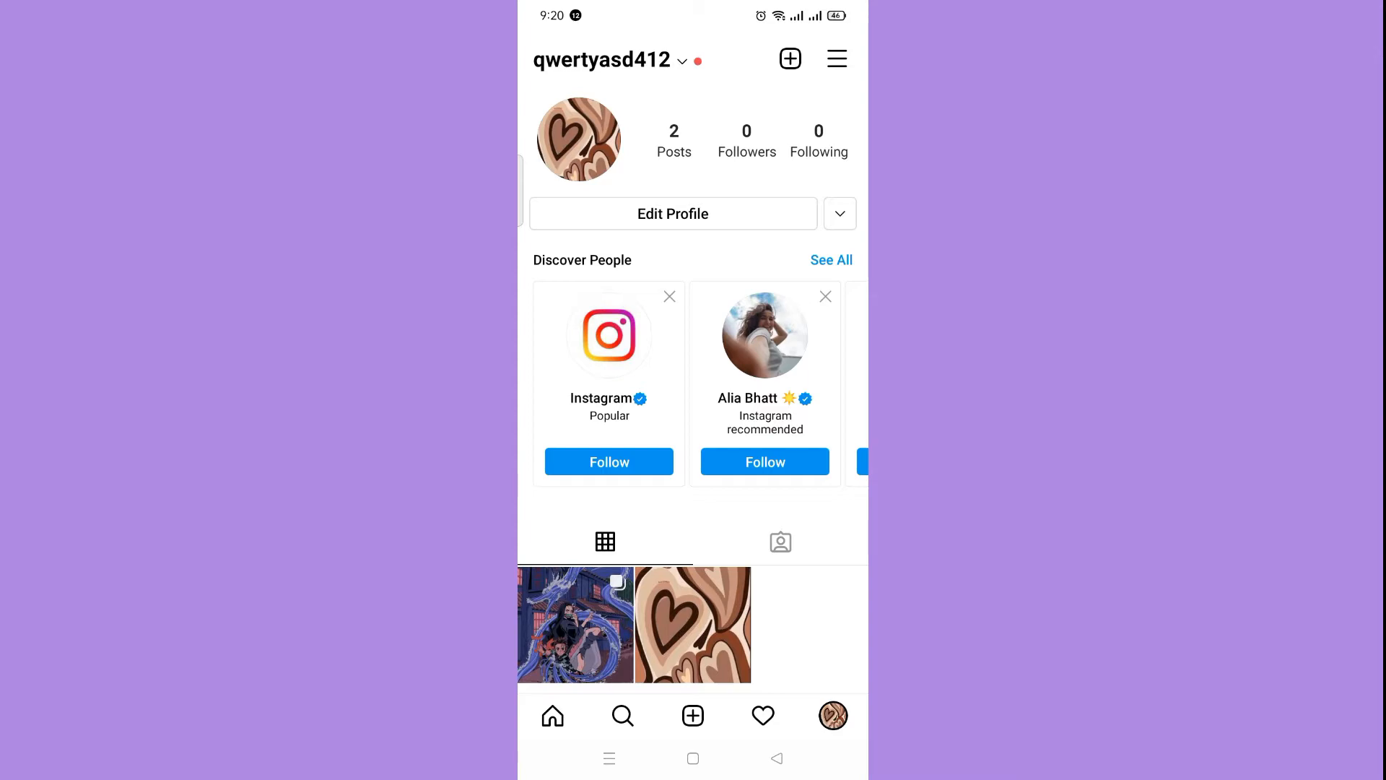
- Reach Settings > Notifications > From Instagram via the profile menu
click(836, 58)
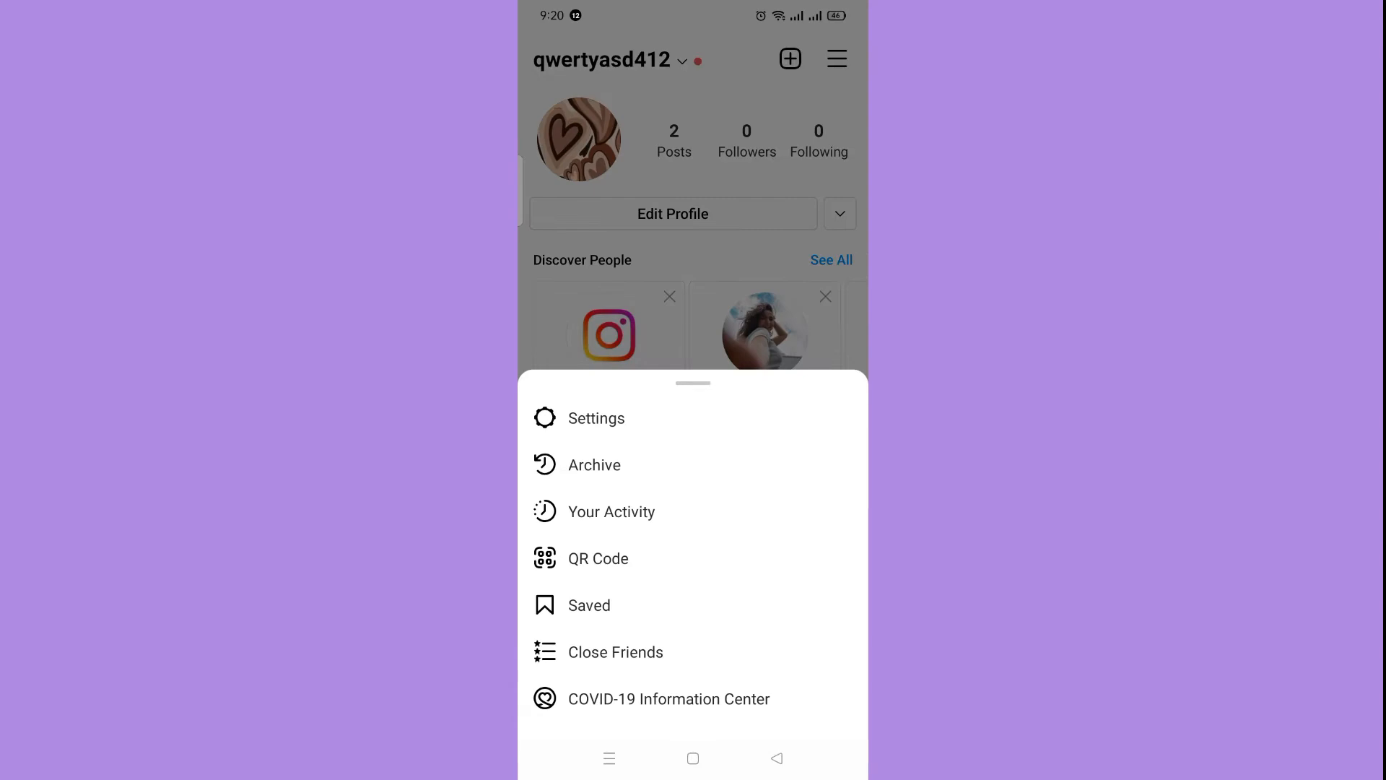
click(596, 417)
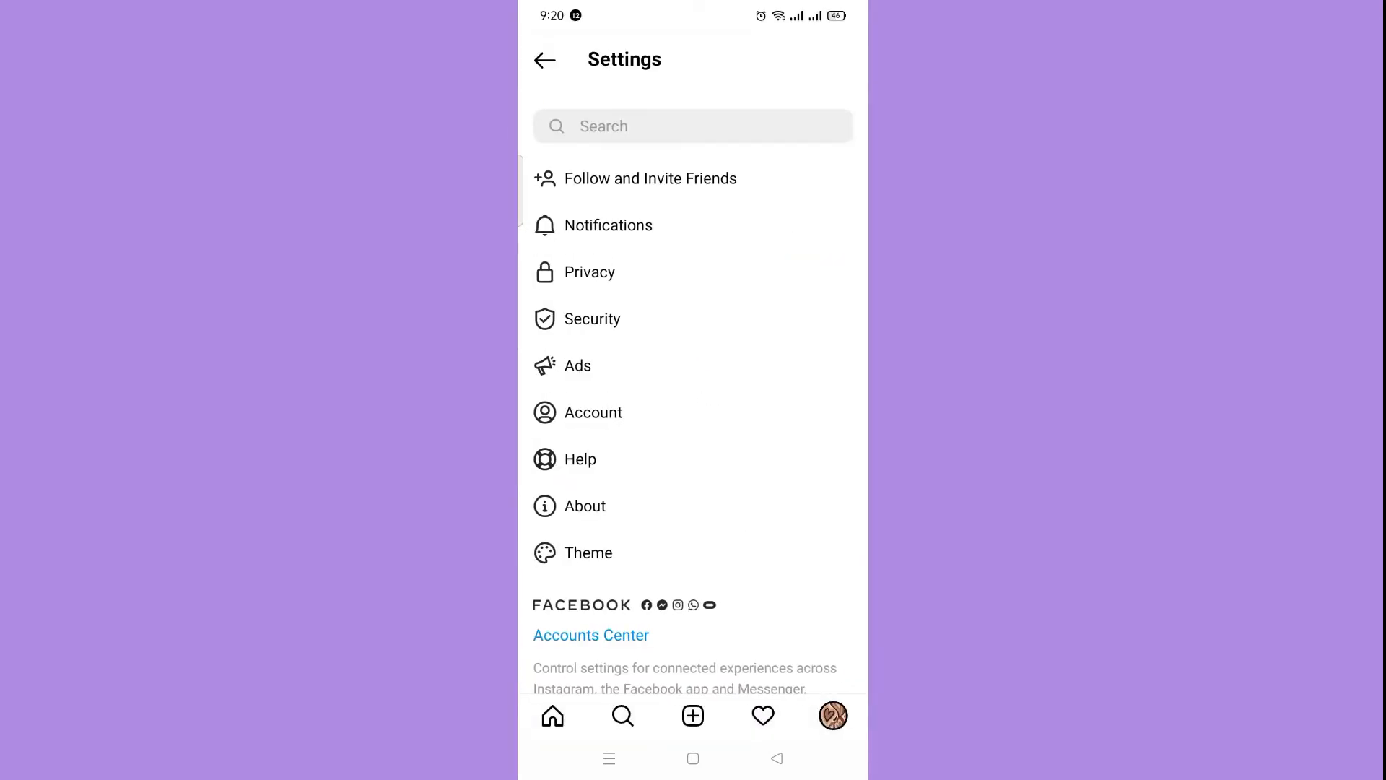
click(607, 225)
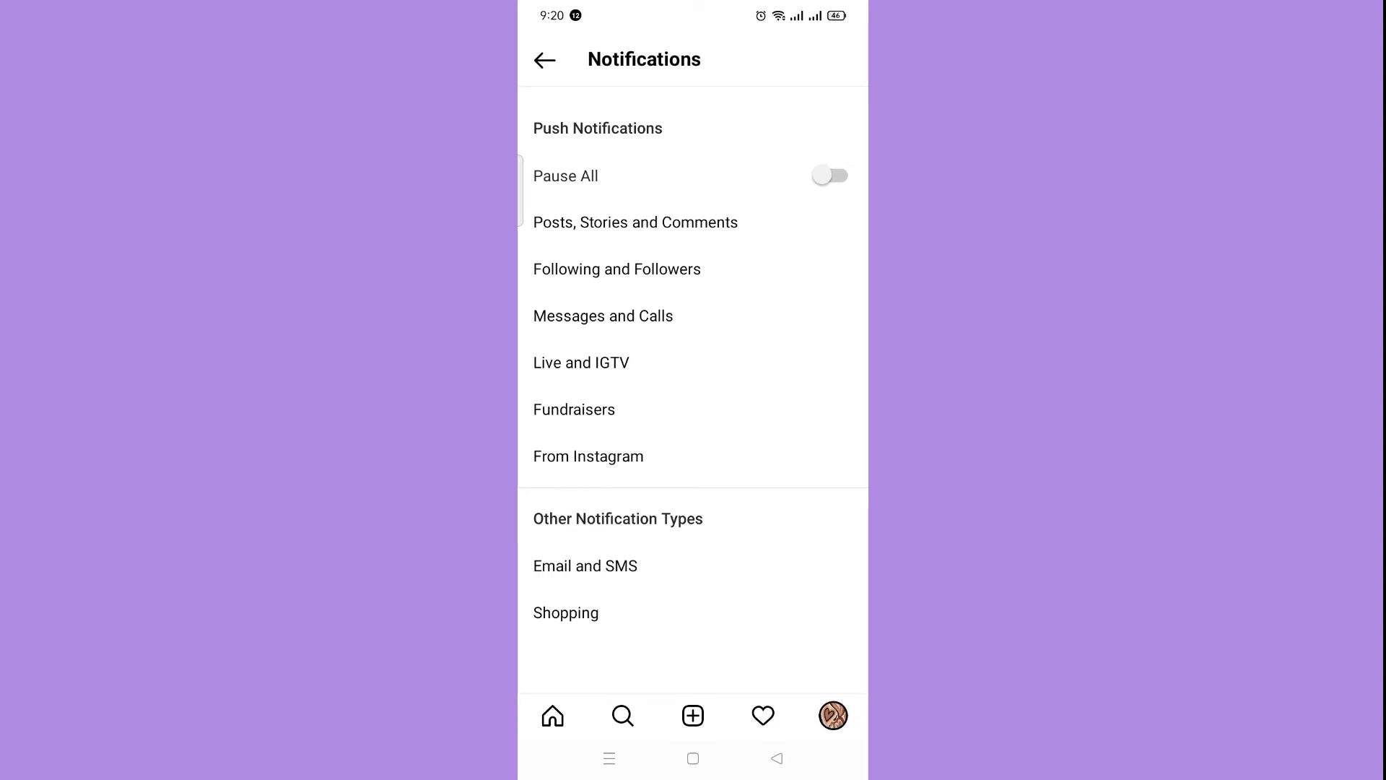
click(587, 456)
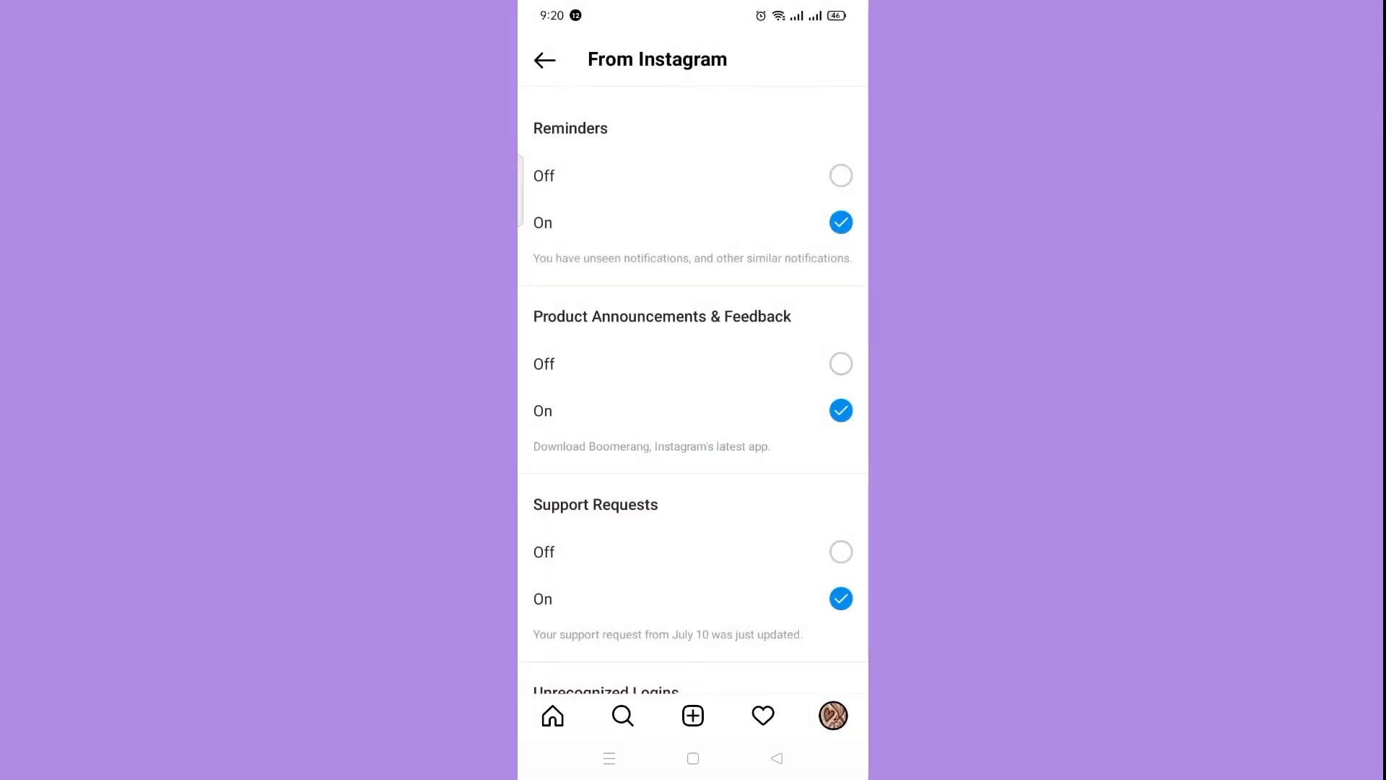
- Scroll Instagram's Android notification page down to the DIRECT section
scroll(down, 3)
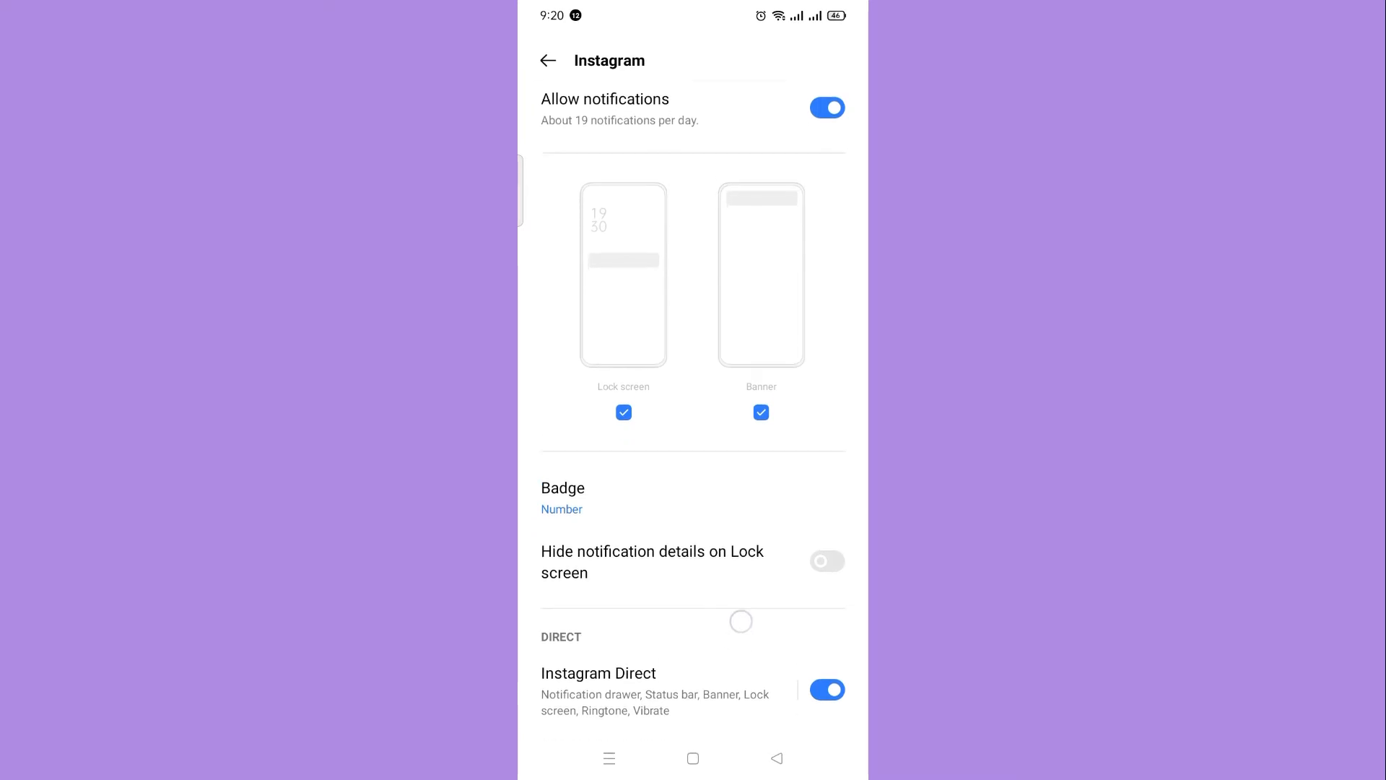
scroll(down, 3)
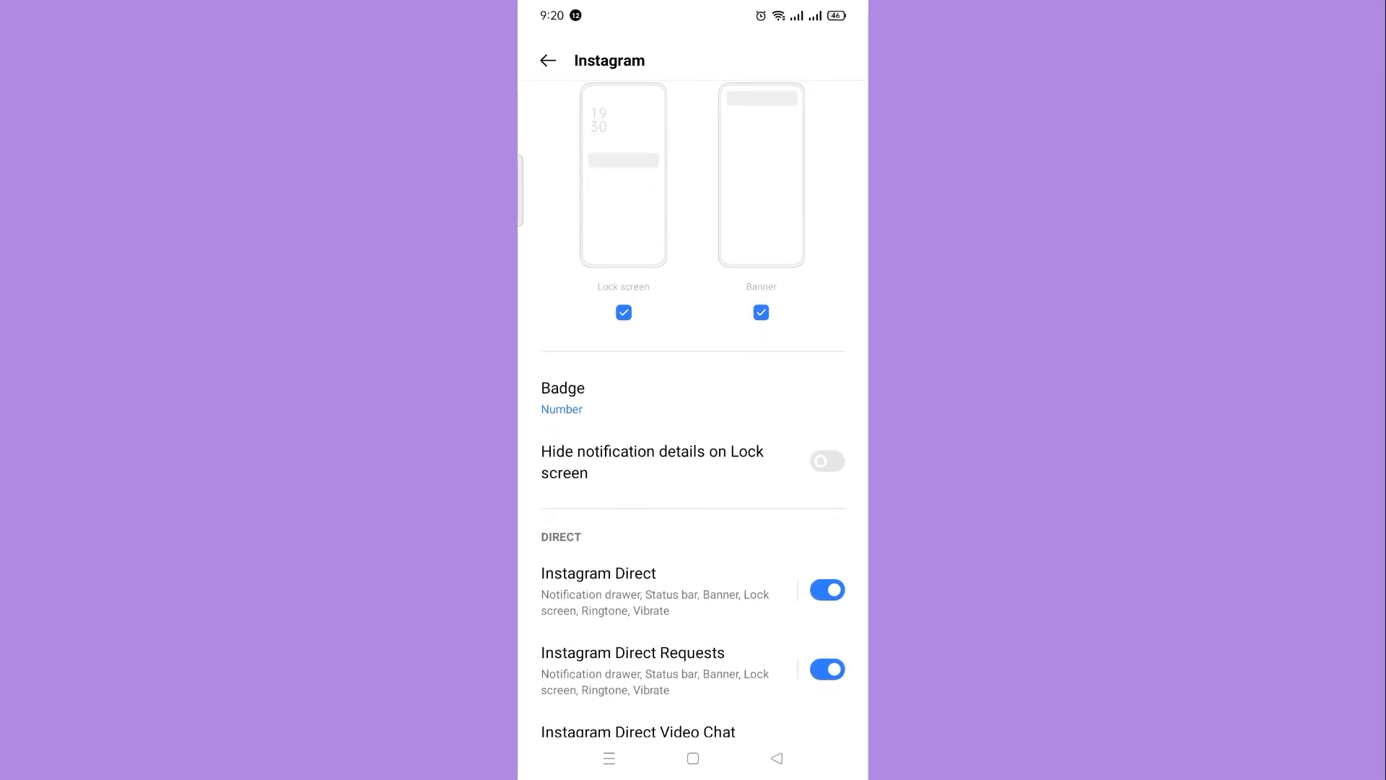
- Bring up the Instagram Direct channel's ringtone list, Default selected
click(597, 573)
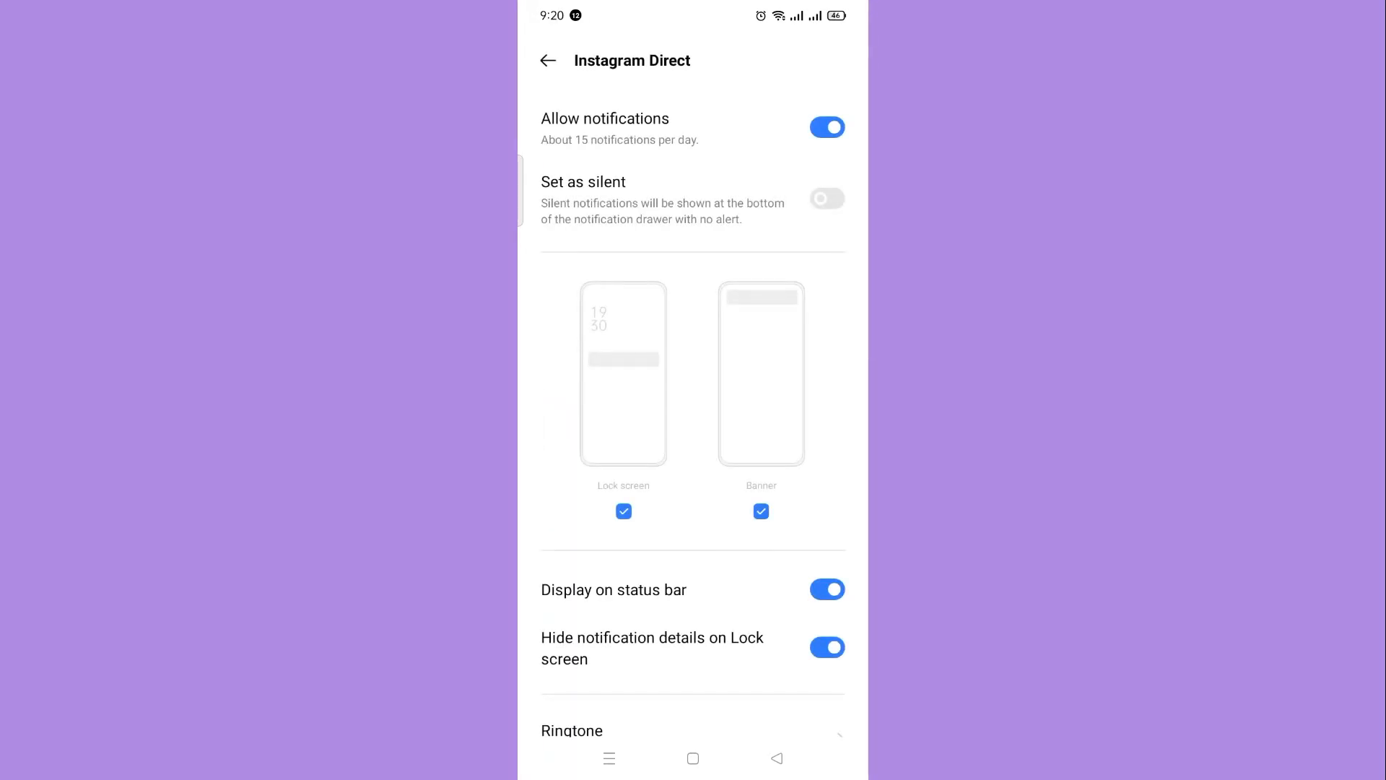
scroll(down, 3)
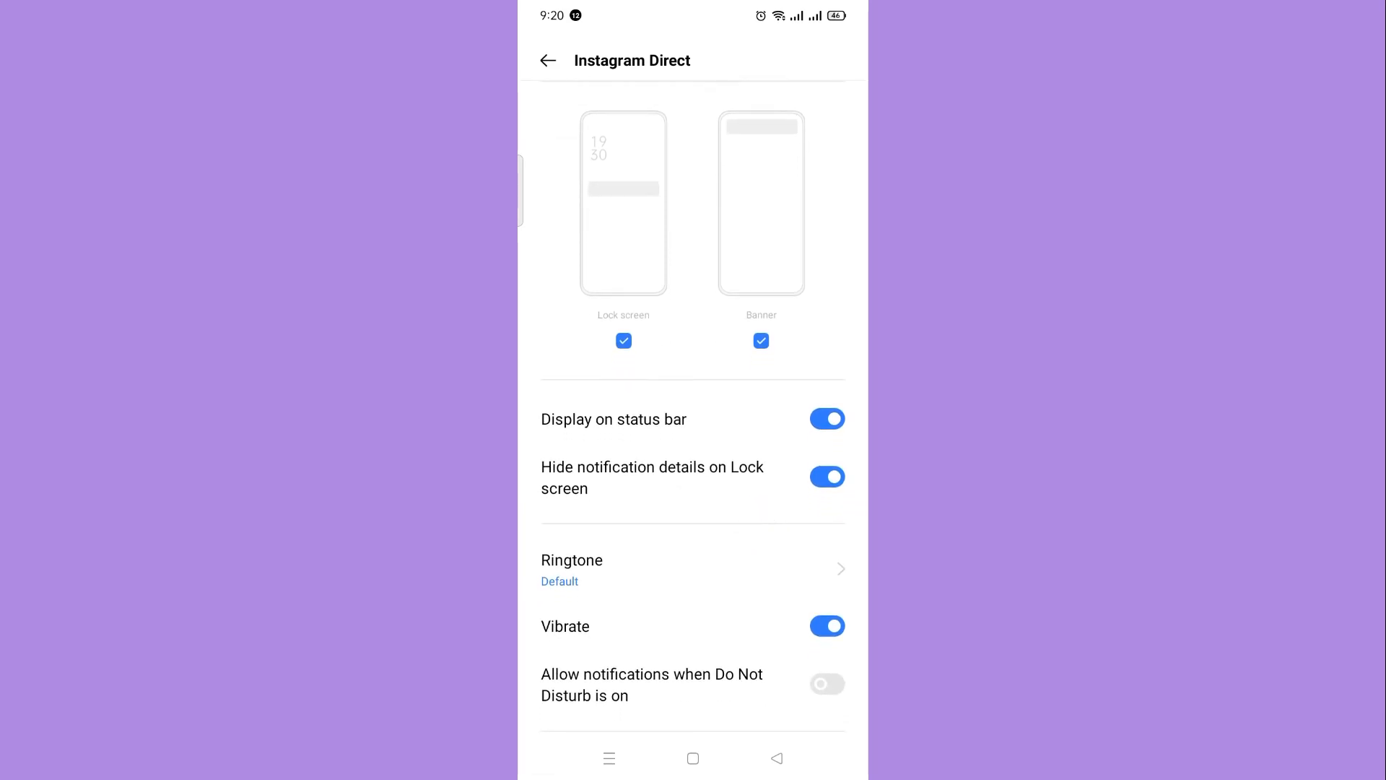
click(572, 570)
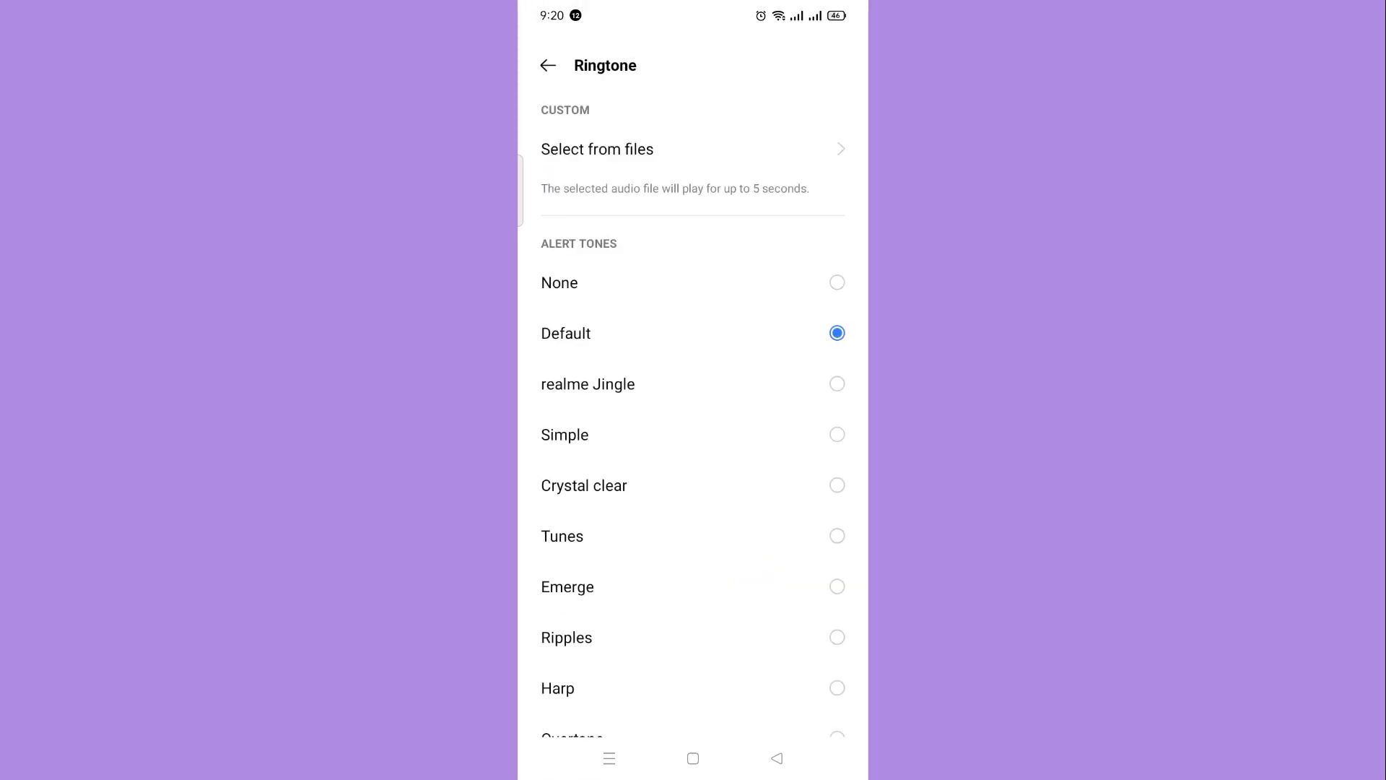